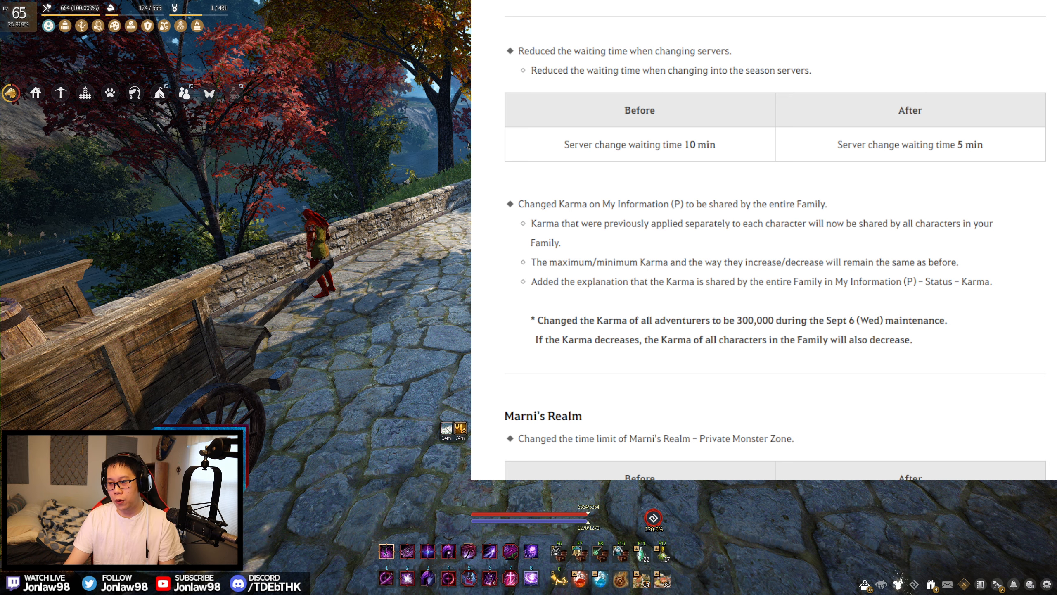
Scroll the patch notes from the Guild Wars revamp heading down to the Karma and Marni's Realm changes.
{"action": "scroll", "scroll_direction": "down", "scroll_amount": 3}
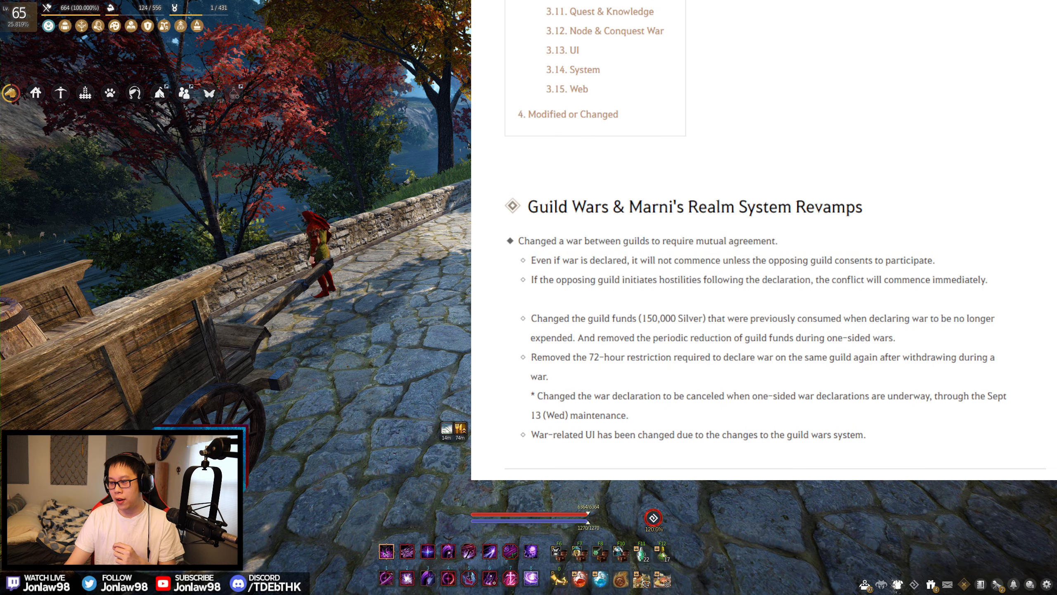
{"action": "scroll", "scroll_direction": "down", "scroll_amount": 3}
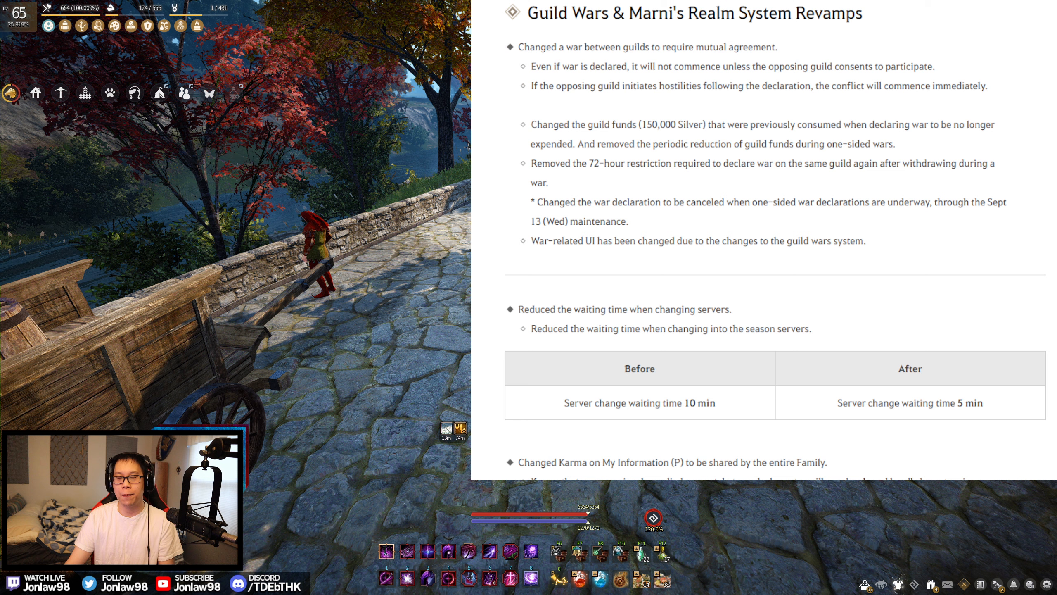
{"action": "scroll", "scroll_direction": "down", "scroll_amount": 3}
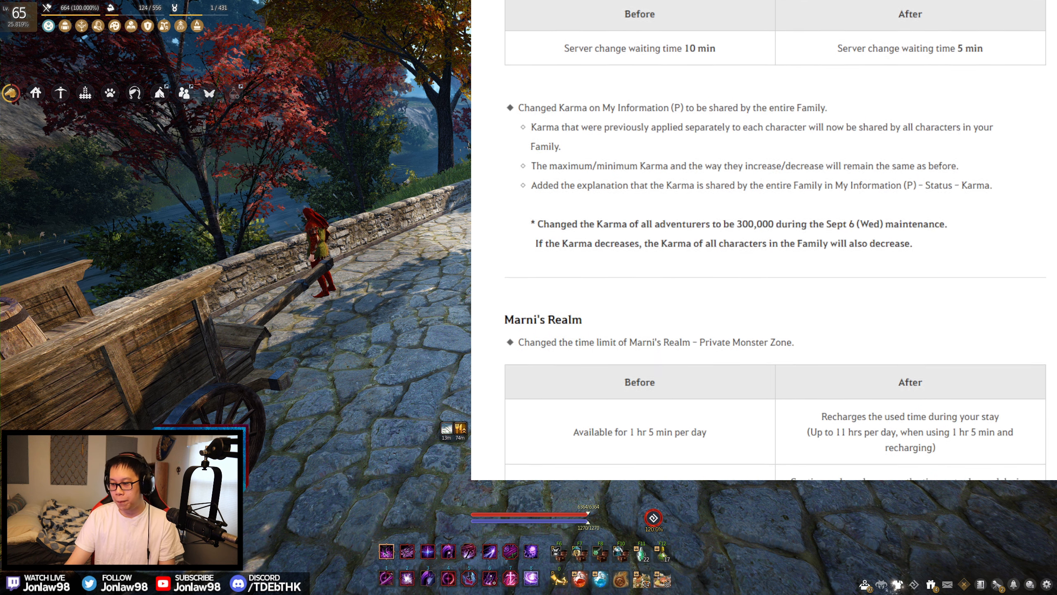
{"action": "scroll", "scroll_direction": "down", "scroll_amount": 3}
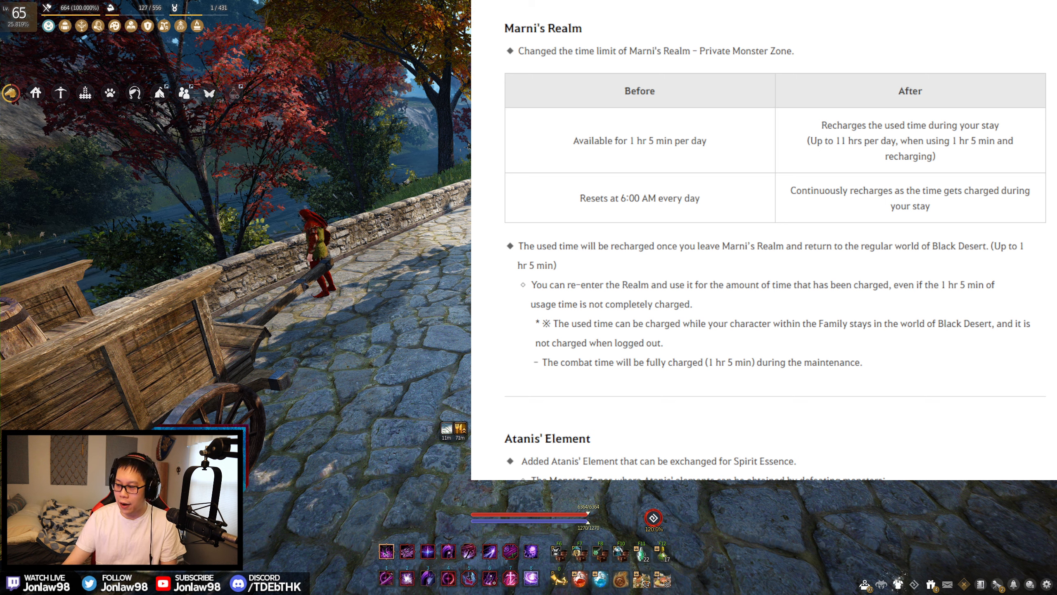
{"action": "left_click_drag", "start_coordinate": [570, 141], "coordinate": [937, 156]}
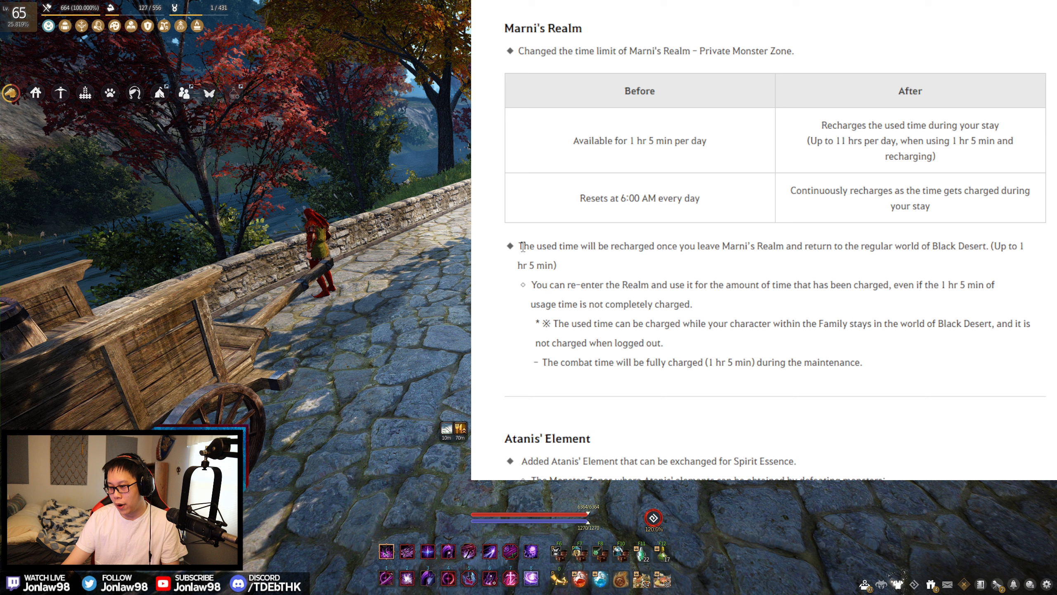
Highlight the Marni's Realm sentence about recharging used time, then continue to the Before/After table.
{"action": "left_click_drag", "start_coordinate": [523, 246], "coordinate": [556, 266]}
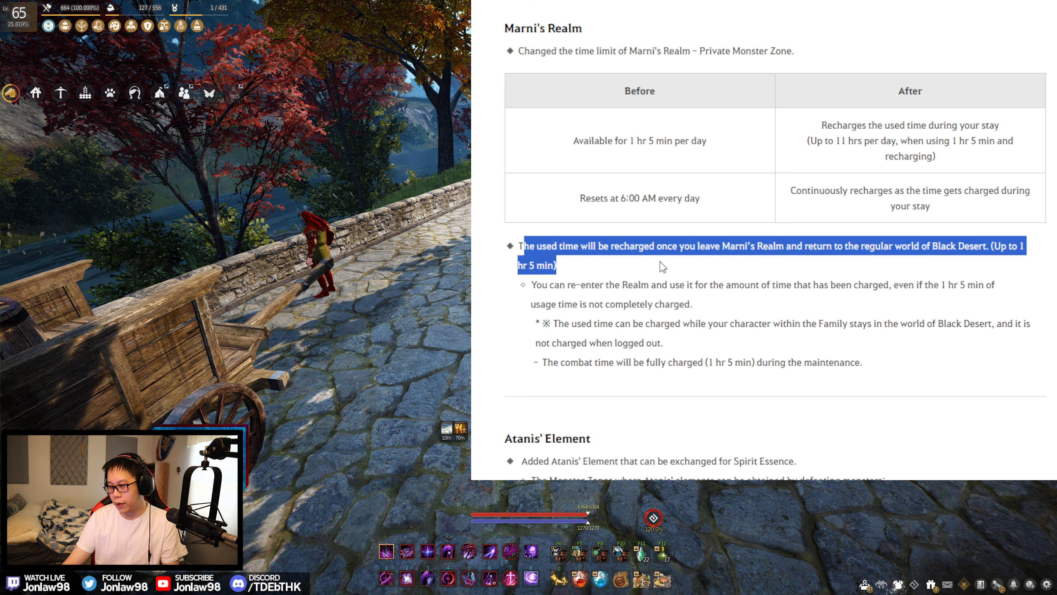
{"action": "left_click", "coordinate": [662, 266]}
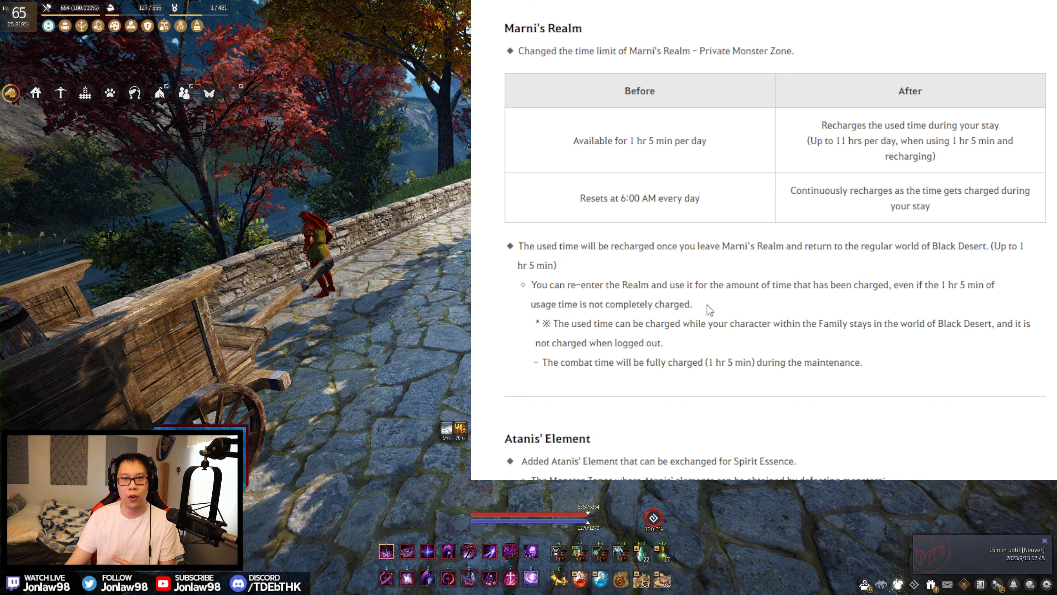
{"action": "mouse_move", "coordinate": [716, 303]}
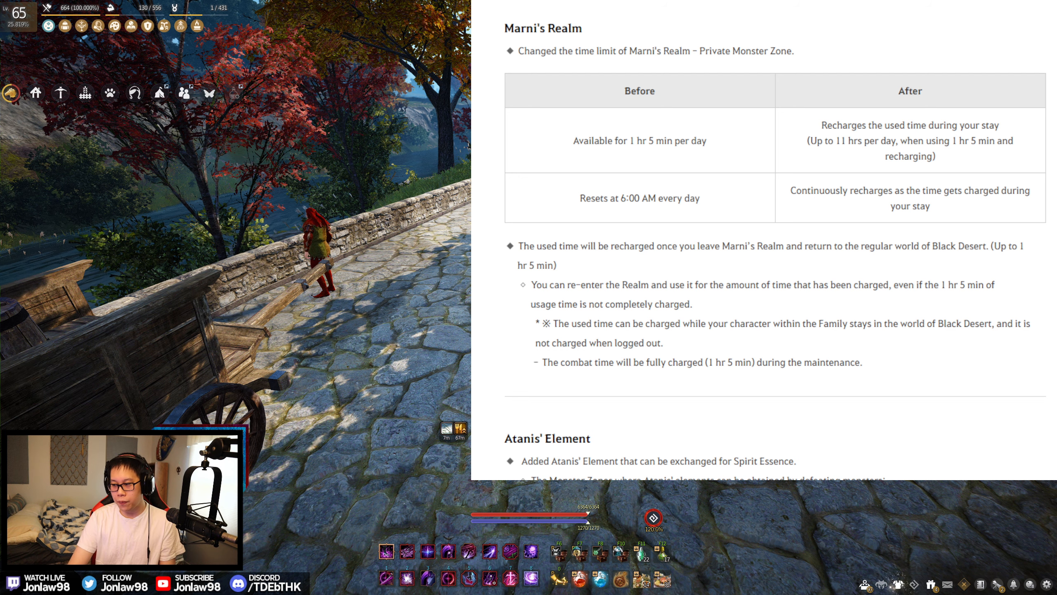
{"action": "scroll", "scroll_direction": "down", "scroll_amount": 3}
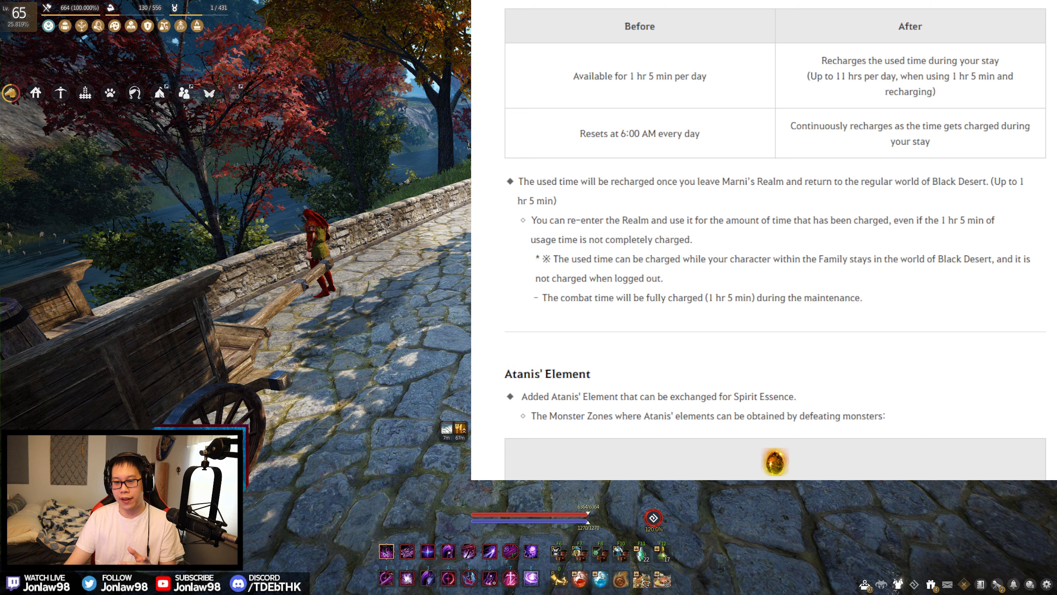
Scroll past the server waiting time table to the Atanis' Element monster-zone list, highlighting part of it.
{"action": "scroll", "scroll_direction": "down", "scroll_amount": 3}
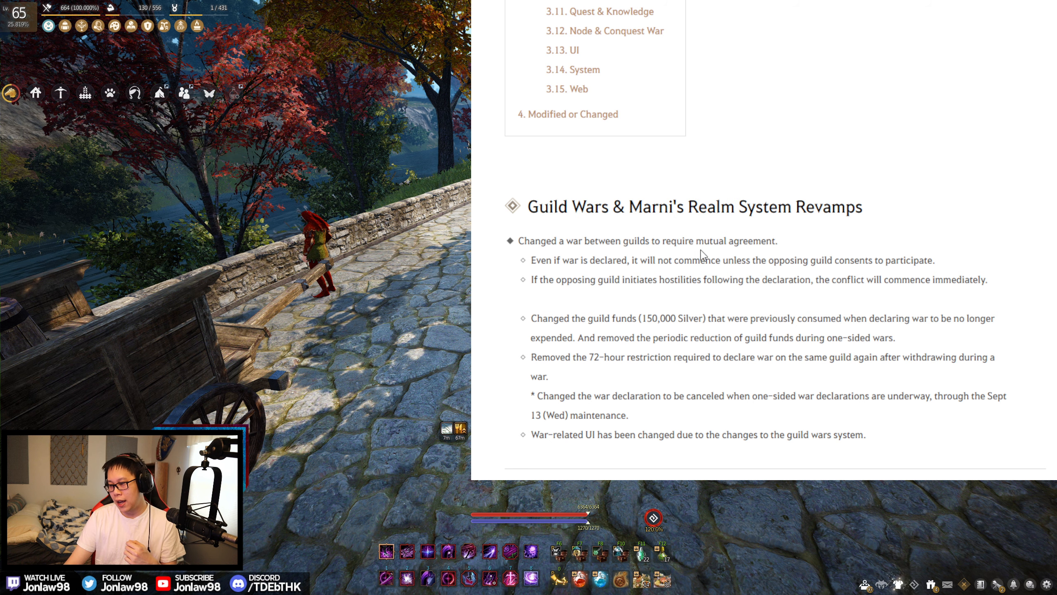
{"action": "scroll", "scroll_direction": "down", "scroll_amount": 3}
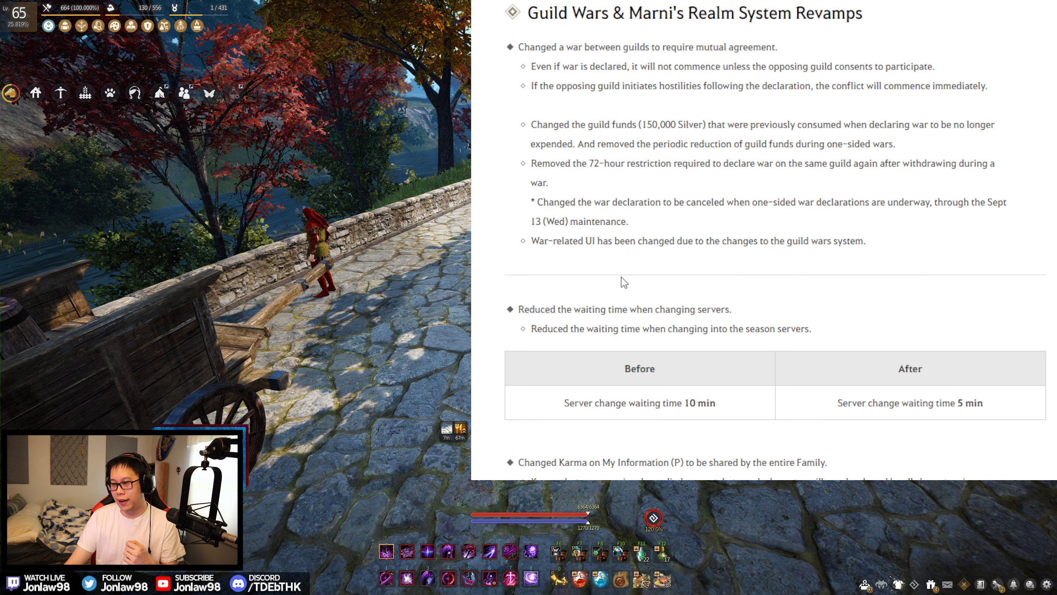
{"action": "scroll", "scroll_direction": "down", "scroll_amount": 3}
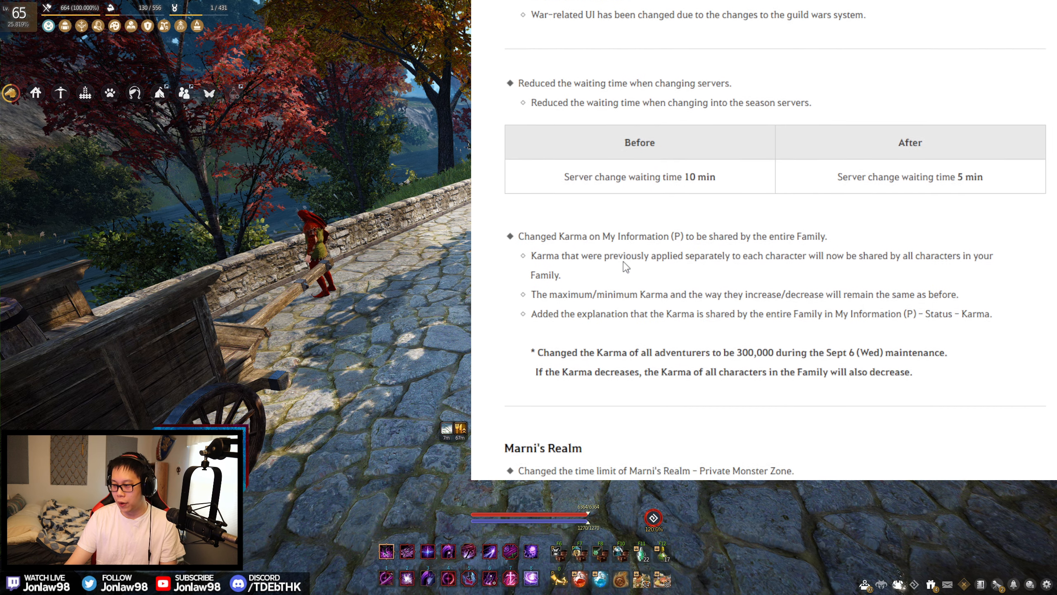
{"action": "scroll", "scroll_direction": "down", "scroll_amount": 3}
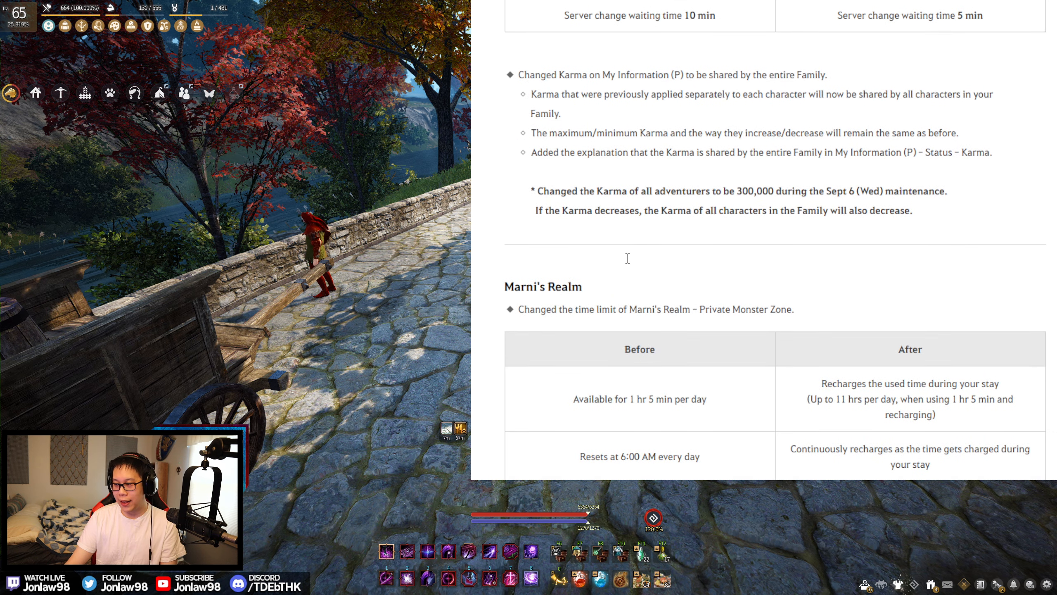
{"action": "left_click_drag", "start_coordinate": [515, 75], "coordinate": [932, 209]}
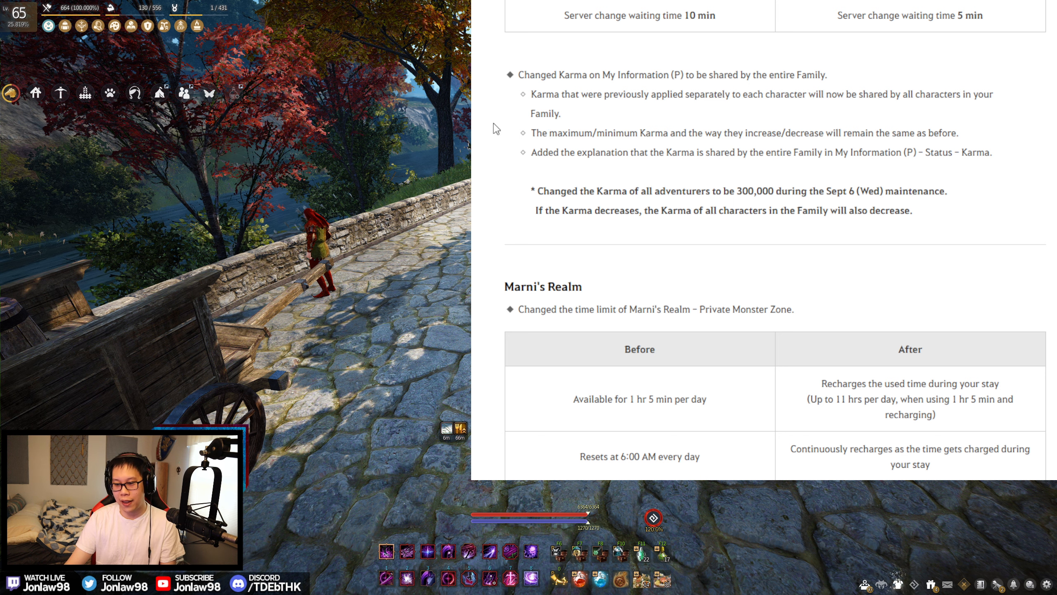
{"action": "scroll", "scroll_direction": "down", "scroll_amount": 3}
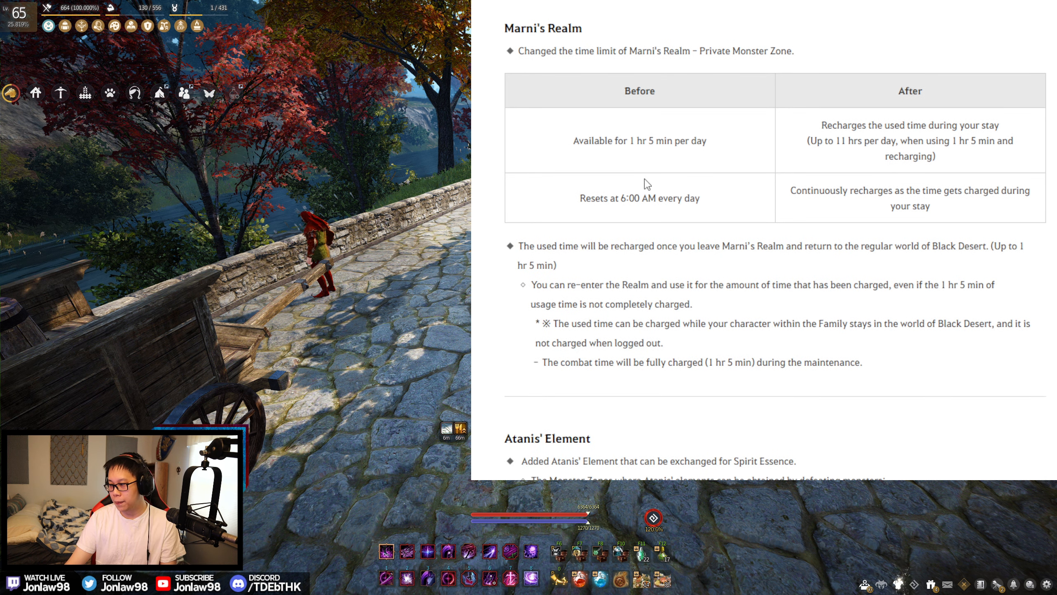
{"action": "scroll", "scroll_direction": "down", "scroll_amount": 3}
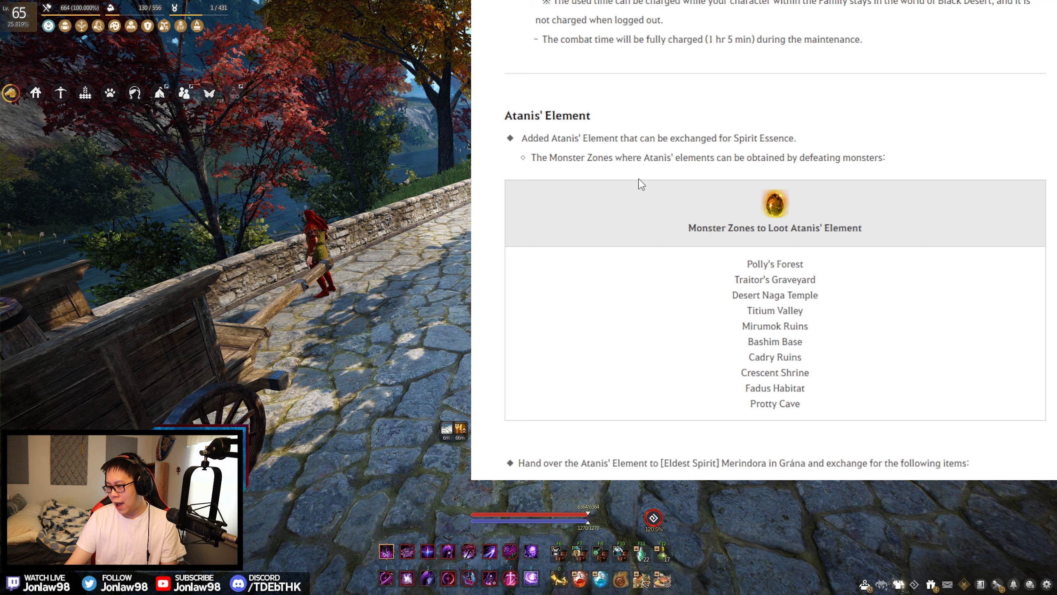
Scroll through the Atanis' Element Exchangeable Items table down to the Events heading.
{"action": "scroll", "scroll_direction": "down", "scroll_amount": 3}
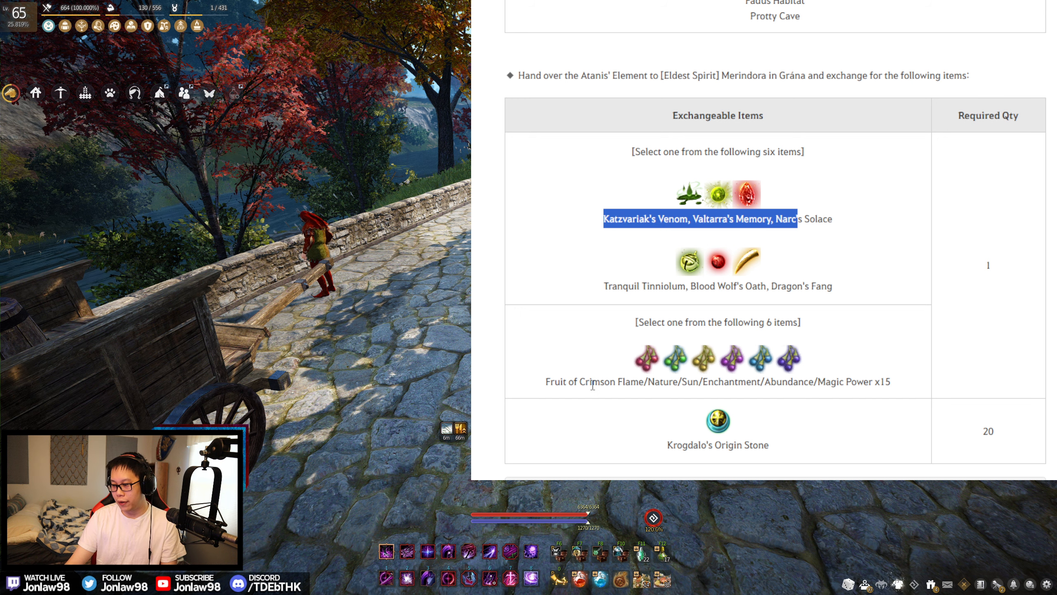
{"action": "scroll", "scroll_direction": "down", "scroll_amount": 3}
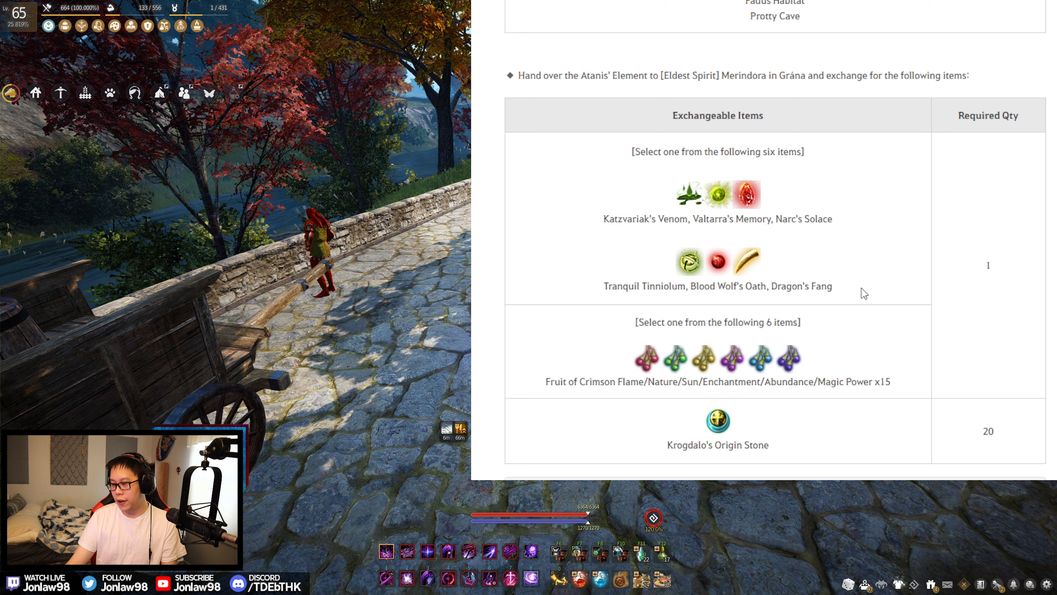
{"action": "mouse_move", "coordinate": [604, 165]}
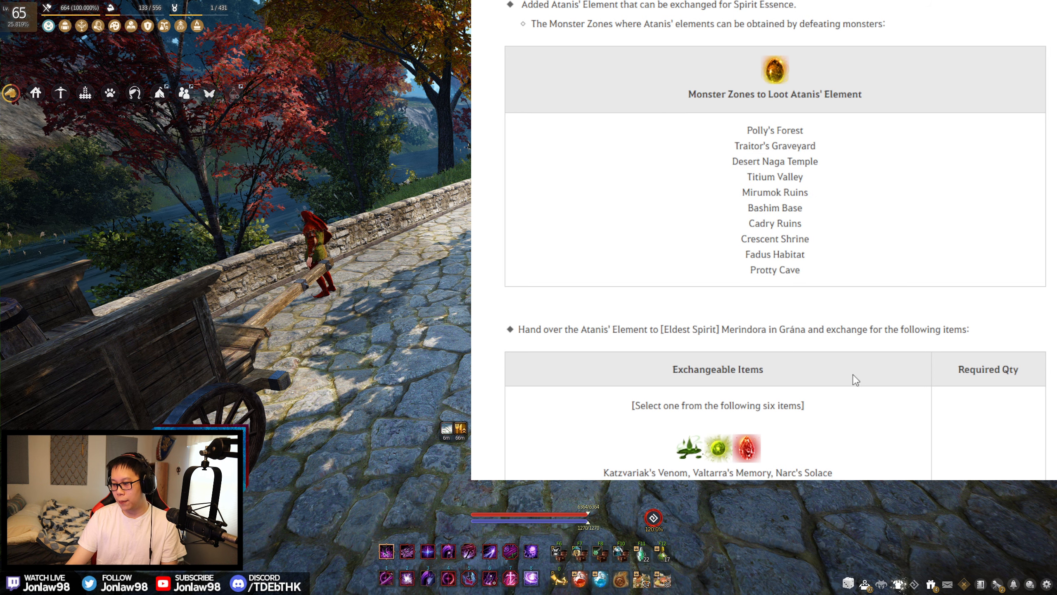
{"action": "scroll", "scroll_direction": "down", "scroll_amount": 3}
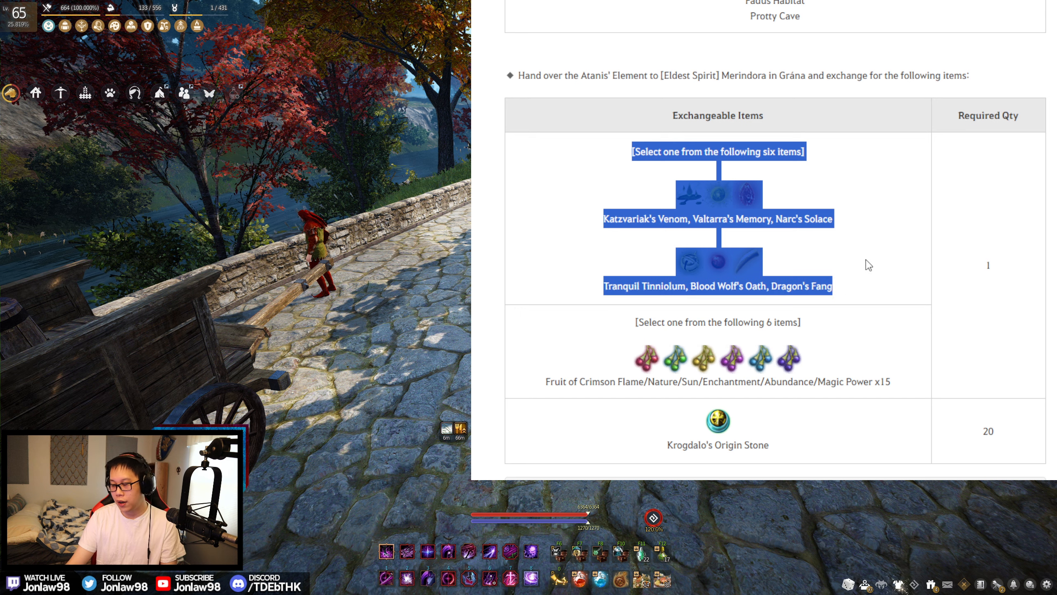
{"action": "scroll", "scroll_direction": "down", "scroll_amount": 3}
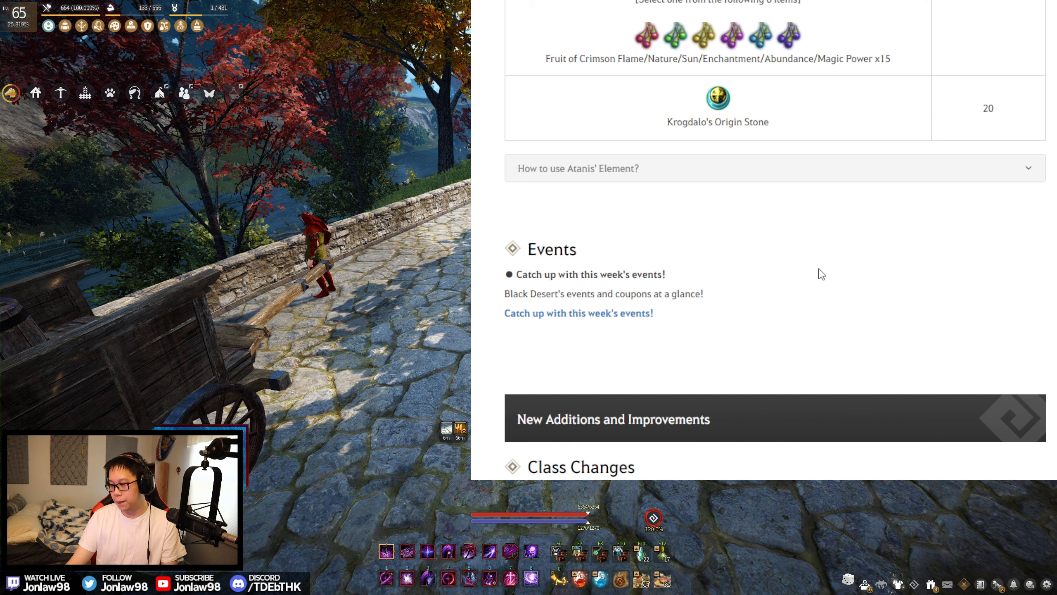